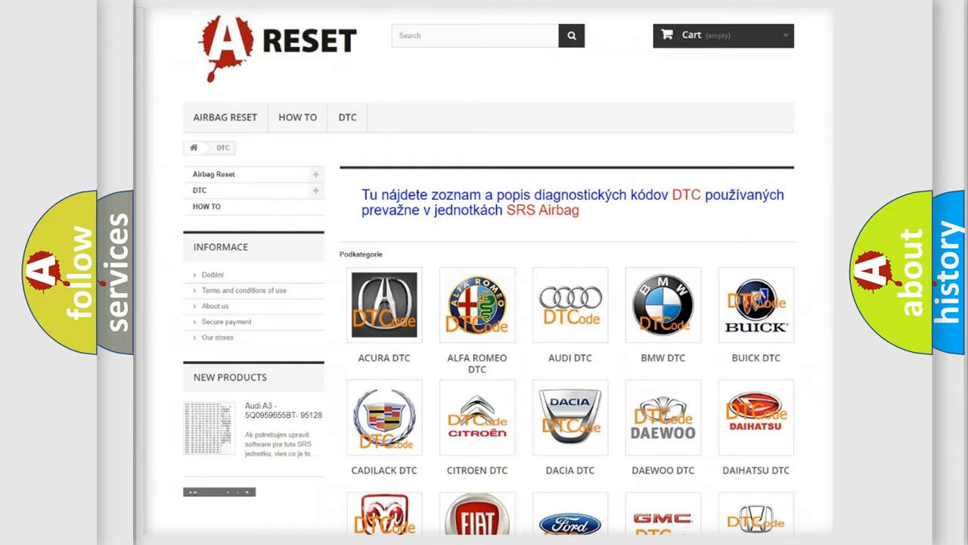
pyautogui.scroll(-3)
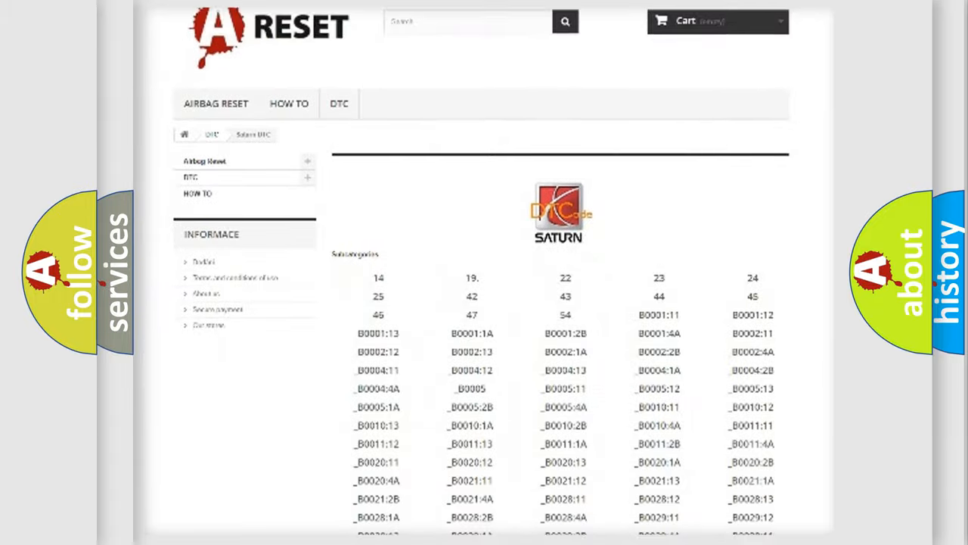
pyautogui.scroll(-3)
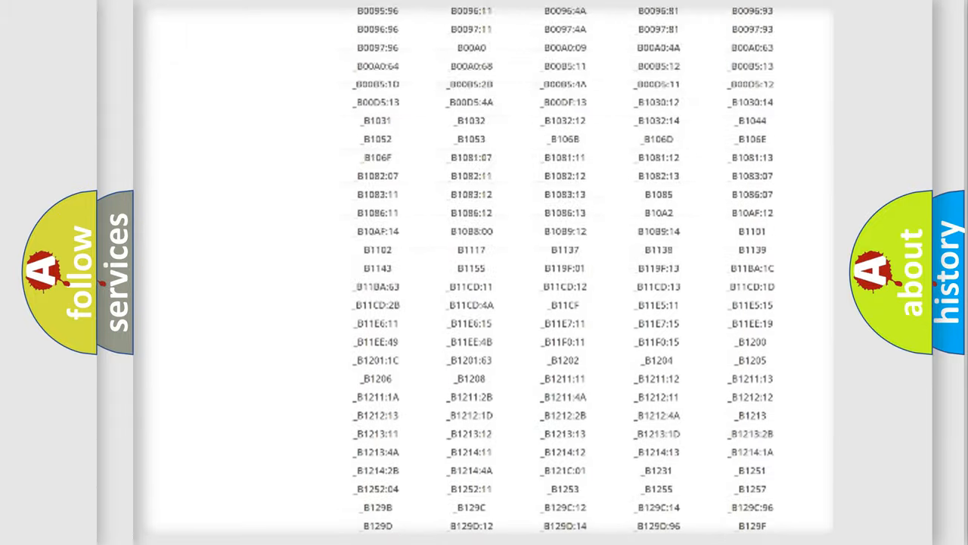
pyautogui.scroll(3)
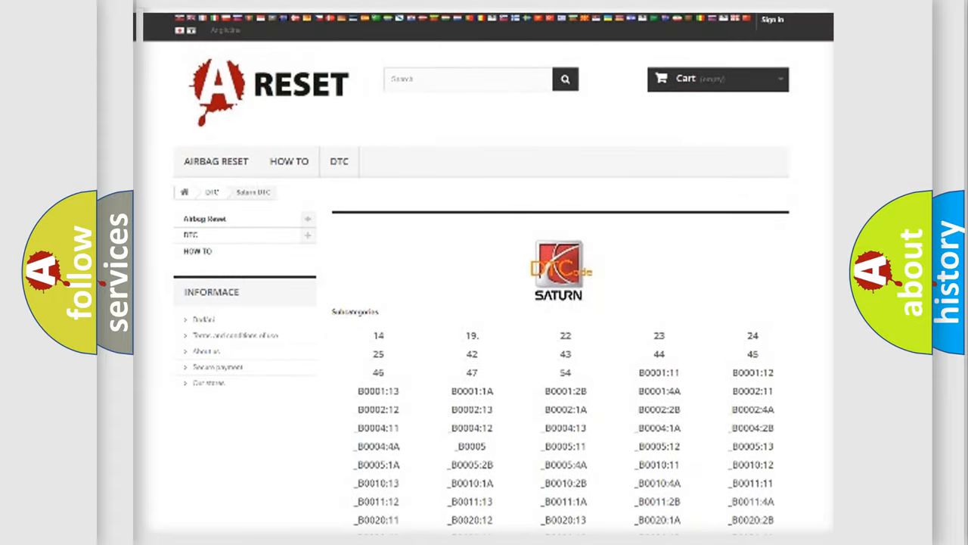